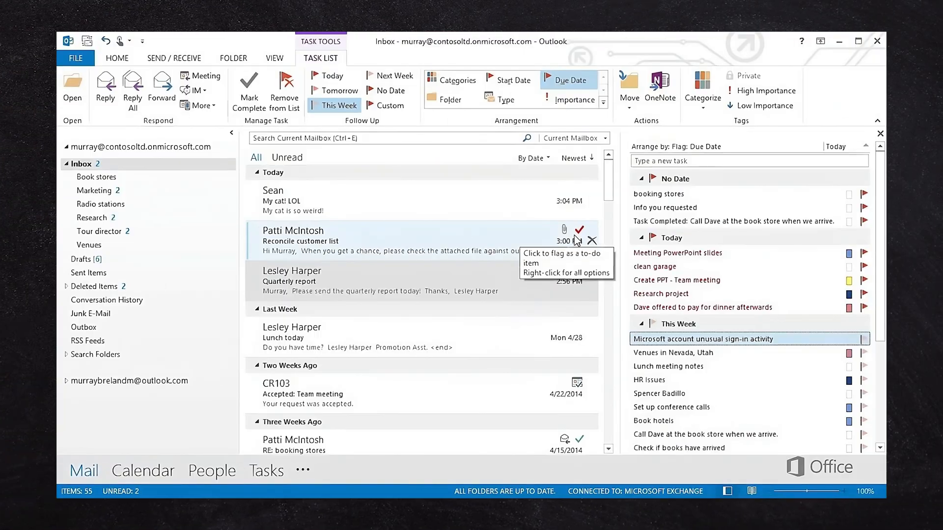
- Flag the customer list email as a to-do, then select the Asana daily update email
click(572, 196)
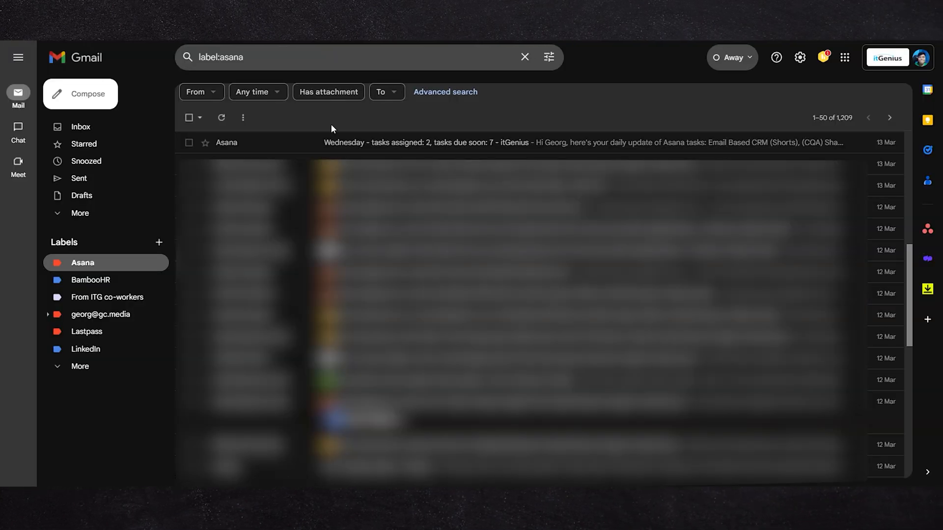
click(189, 142)
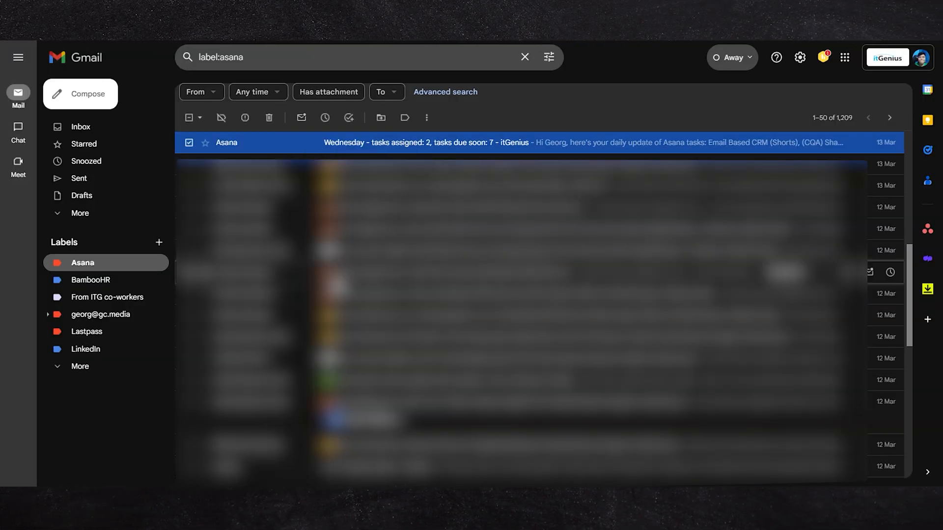
click(325, 117)
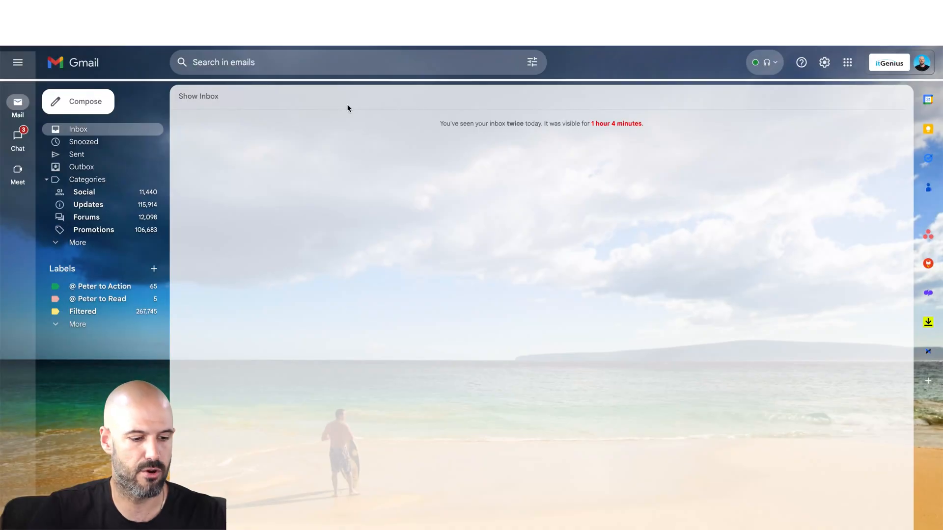
mouse_move(404, 281)
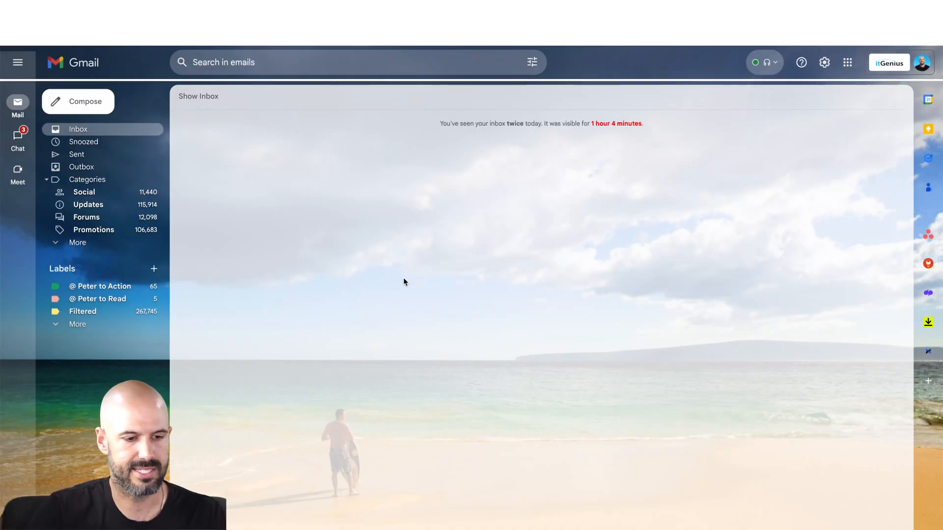
- Reveal the hidden inbox of 345 conversations and select its first email
click(79, 94)
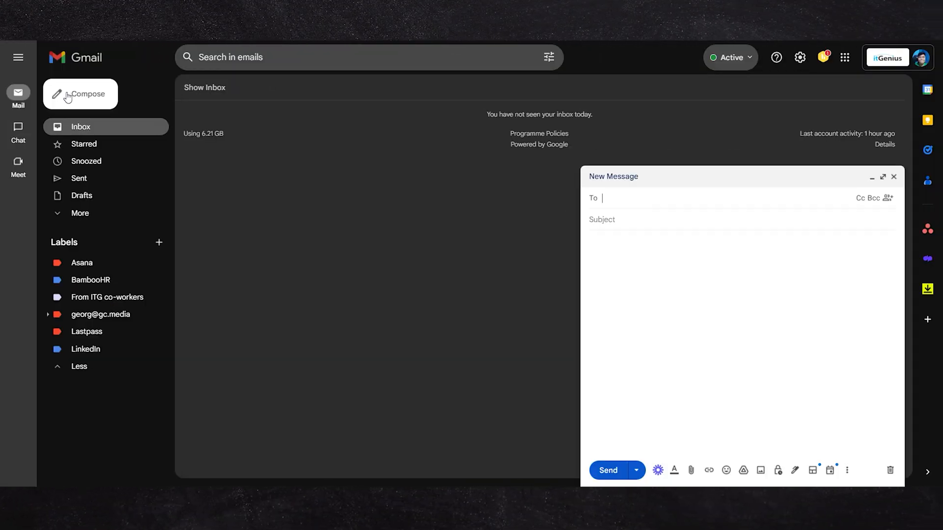
click(361, 57)
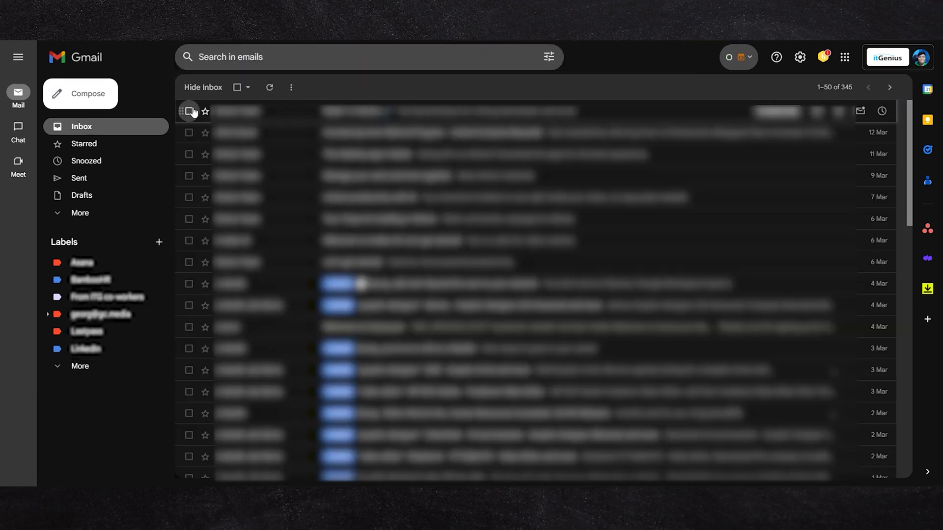
click(190, 392)
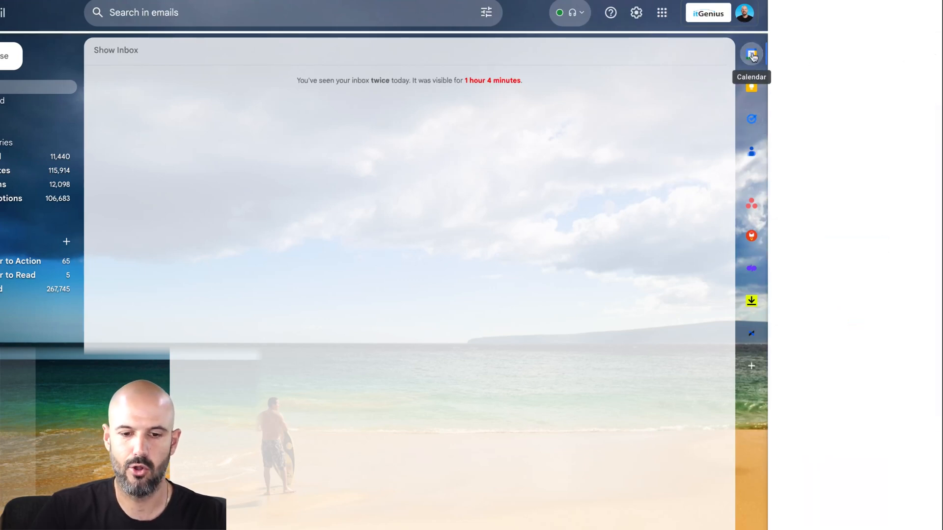
- Show the Calendar and then the Tasks side panel beside the hidden inbox
click(751, 54)
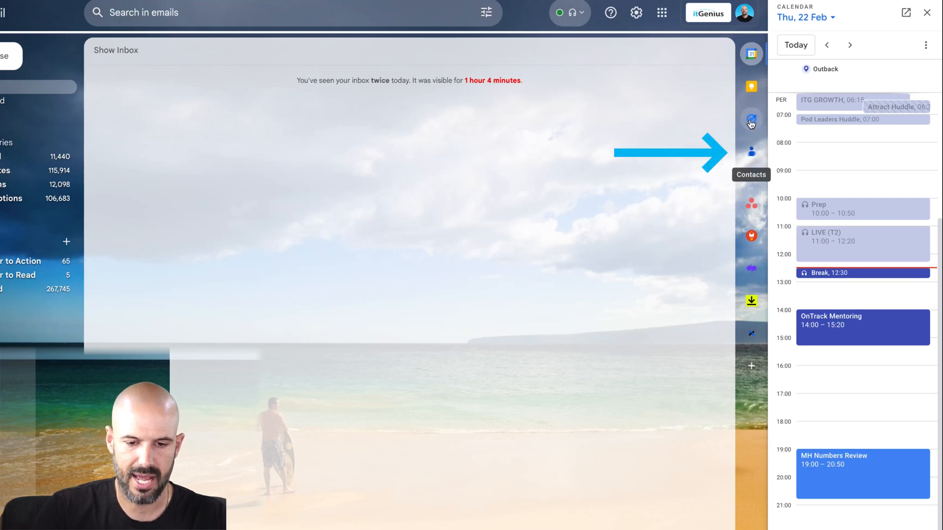
mouse_move(751, 119)
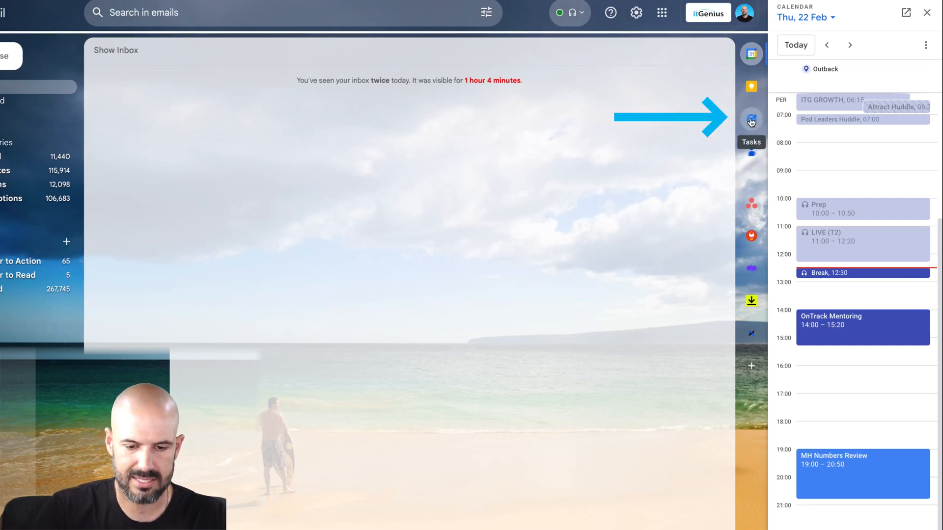
click(750, 120)
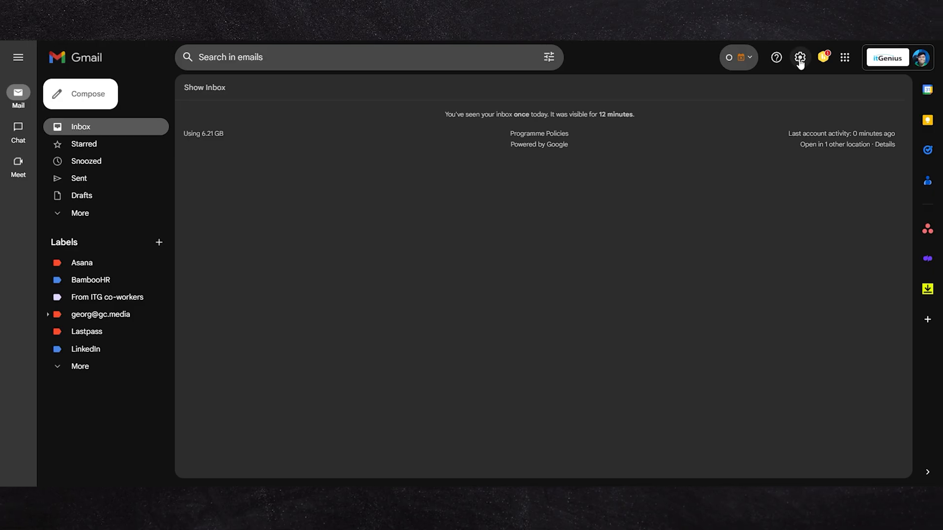
- Enable offline mail in the Offline settings, storing 30 days of emails with attachments
click(799, 57)
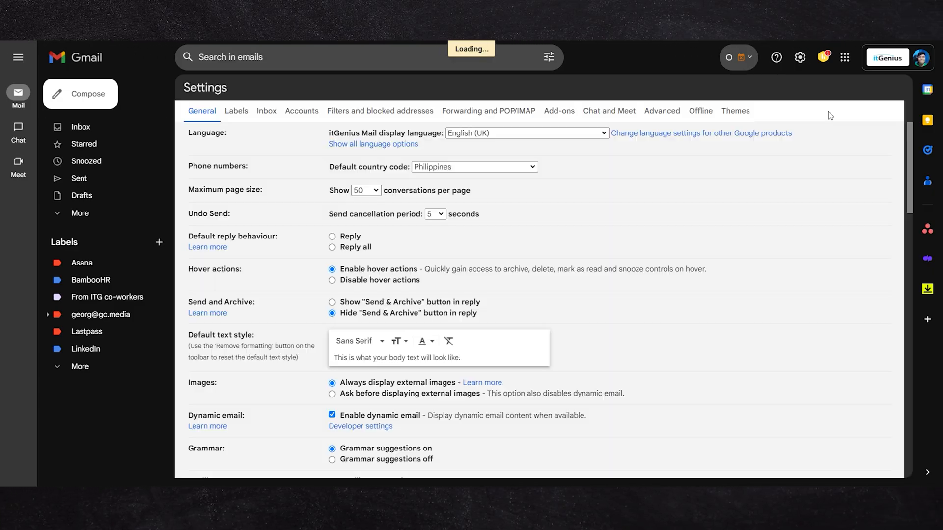
click(701, 111)
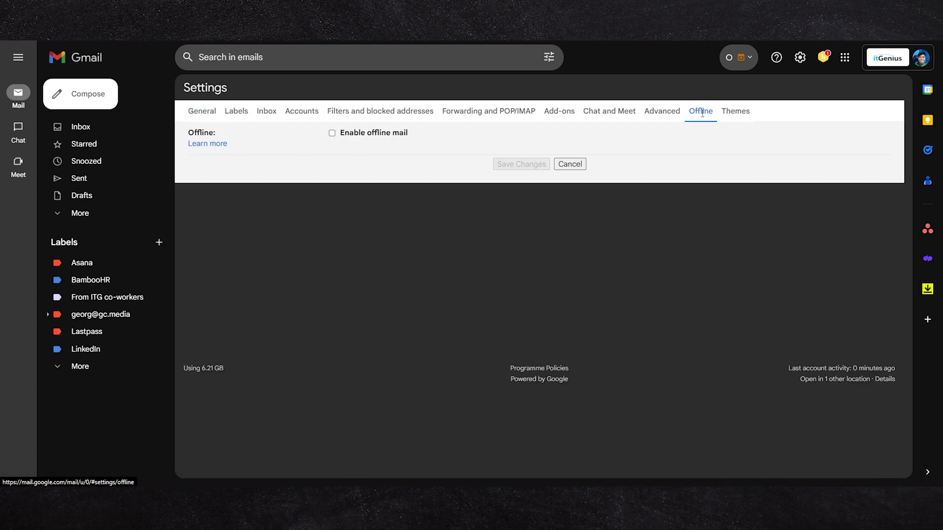
click(331, 132)
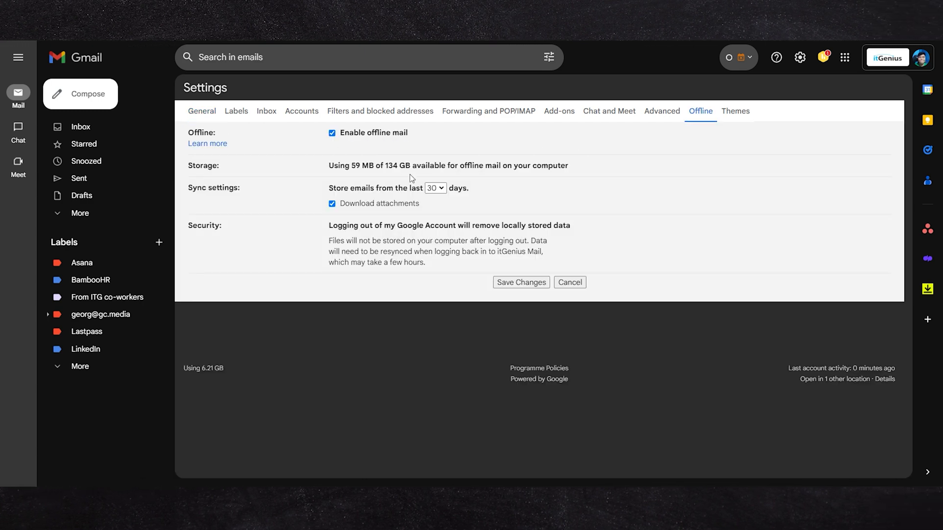
click(434, 187)
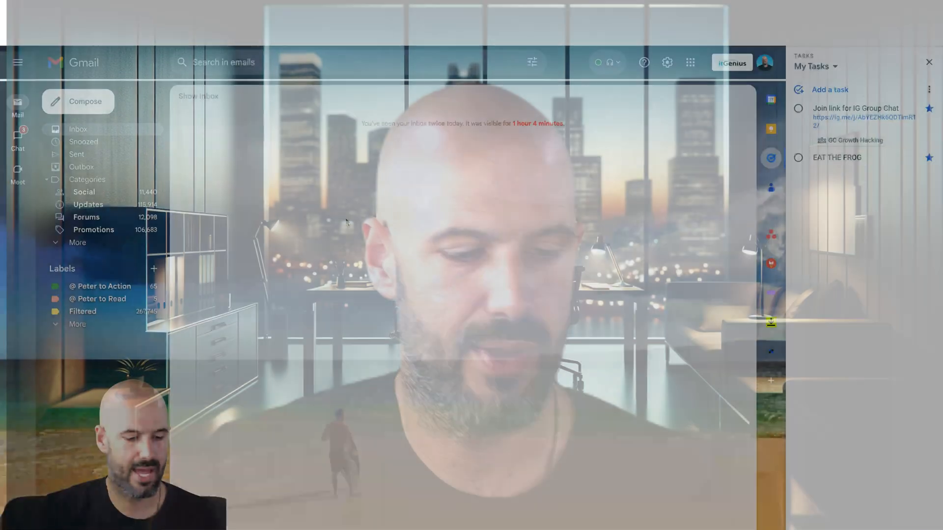
- Return to the full Gmail settings page via Quick settings
click(666, 62)
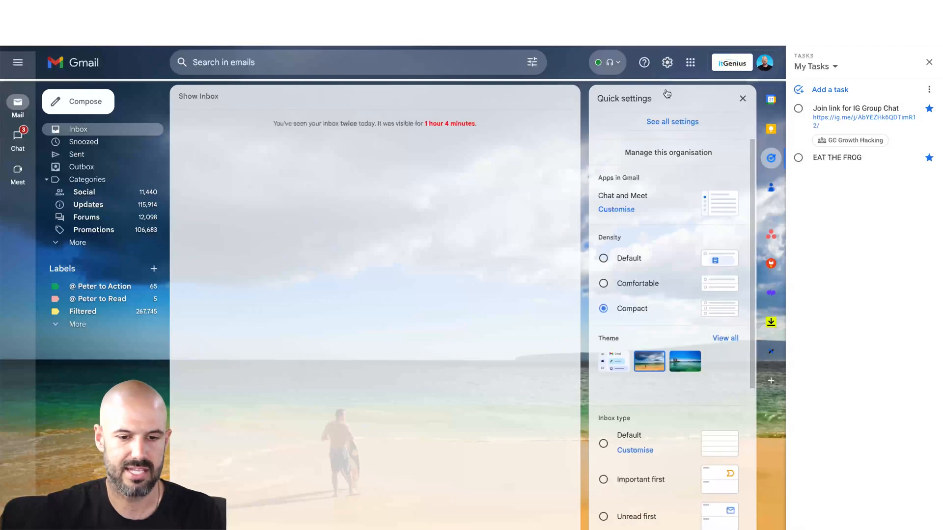
click(672, 121)
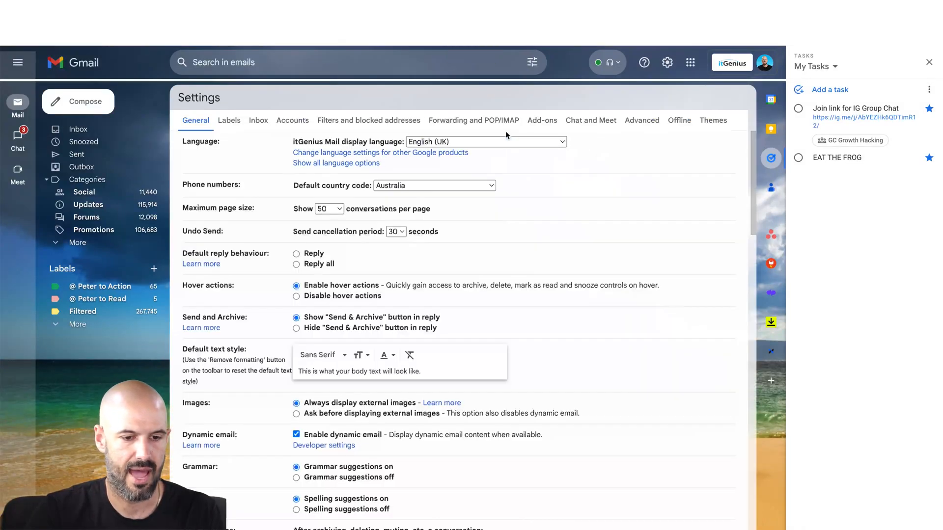
click(679, 120)
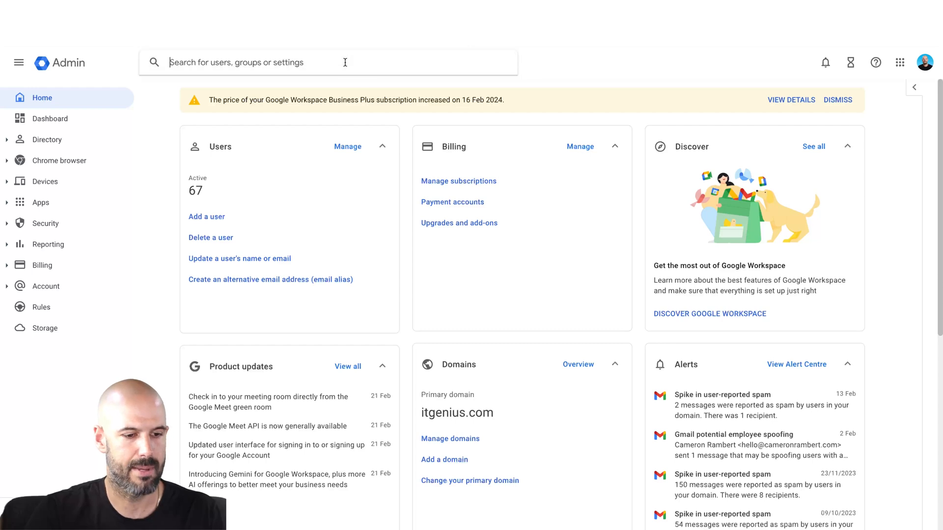
- Search the Admin console for 'offline' and view the Gmail web offline user setting
text(offline)
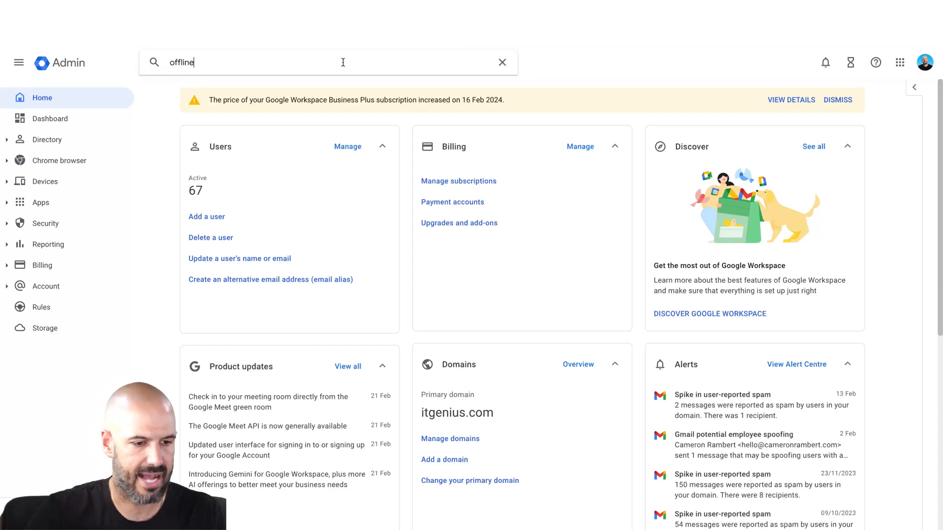
click(327, 62)
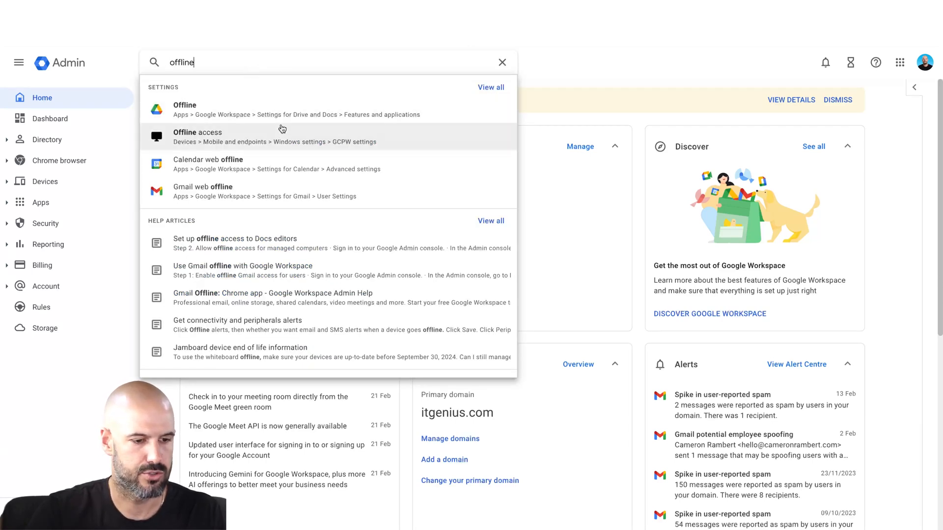
mouse_move(320, 191)
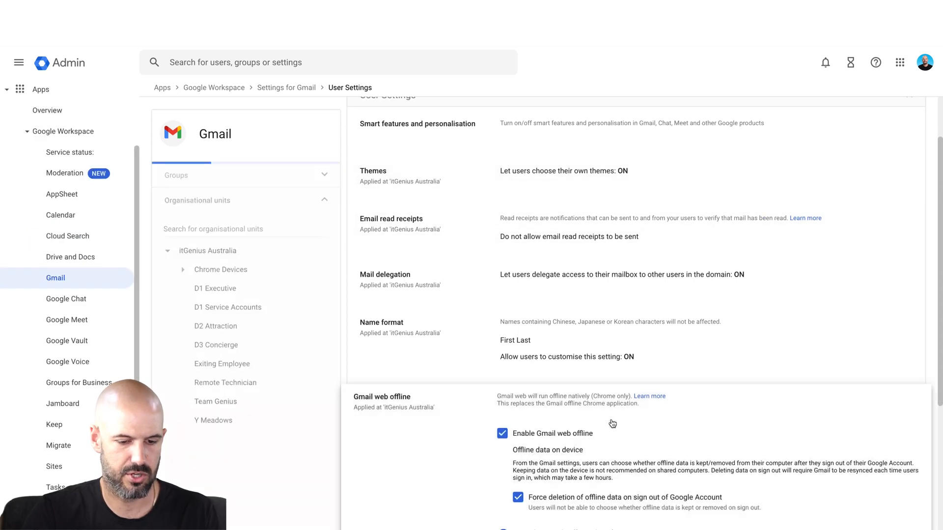
scroll(down, 3)
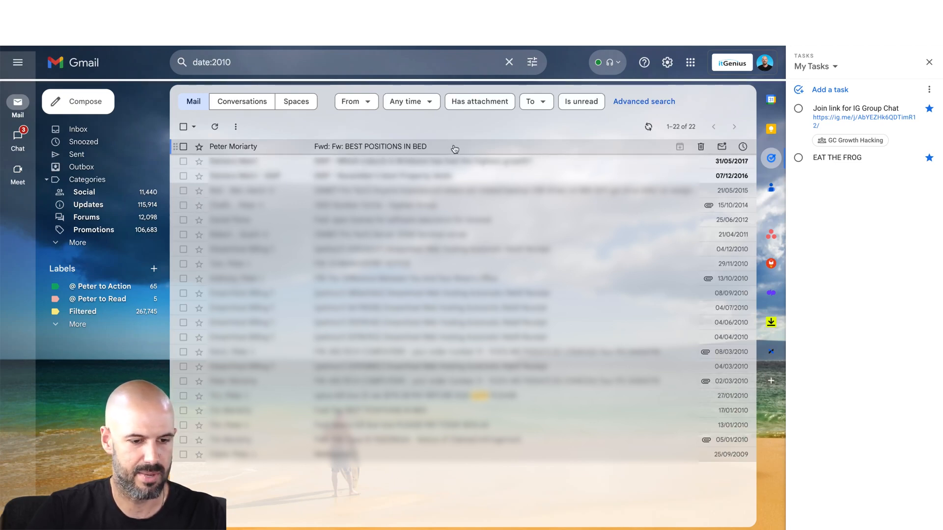
- View the forwarded 2010 'BEST POSITIONS IN BED' email full of sleeping pet photos
click(371, 146)
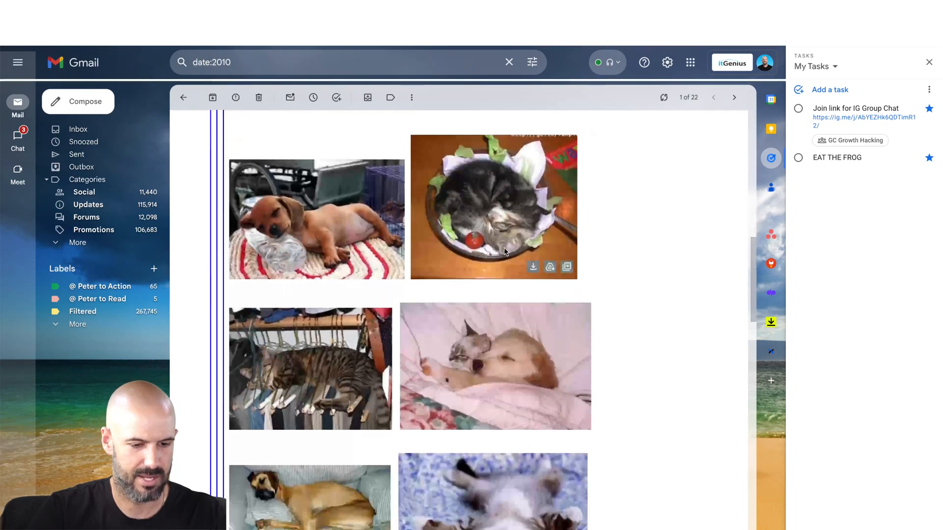
scroll(down, 3)
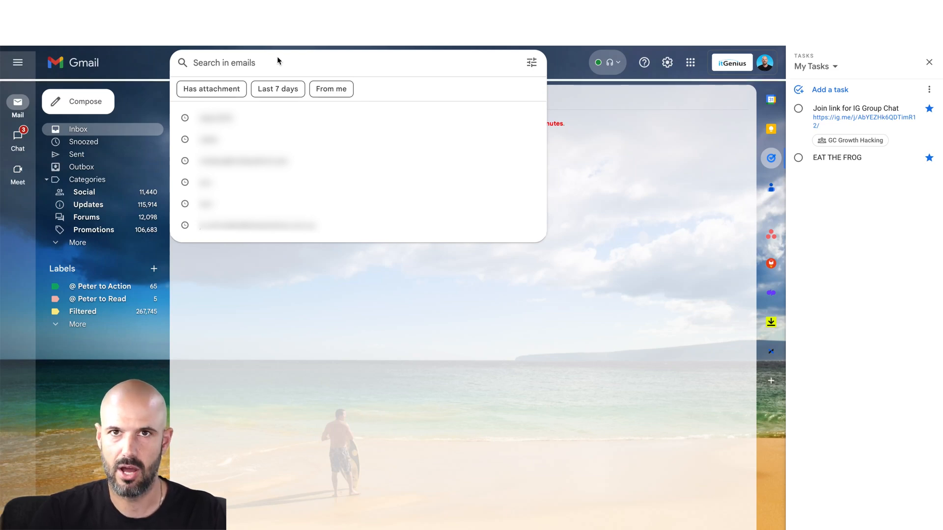
- Search Dale's autocompleted address plus 'workshop' for 17 matching emails, then return to the inbox
text(dale)
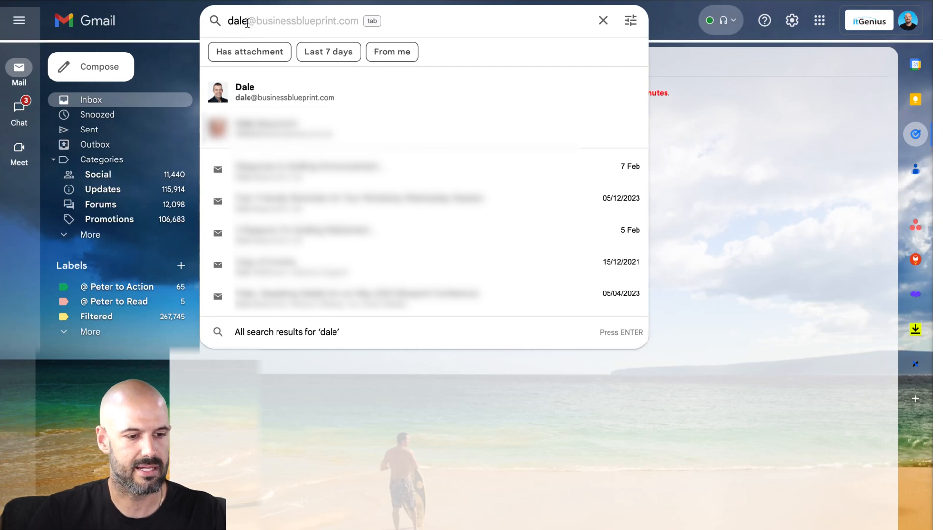
key(tab)
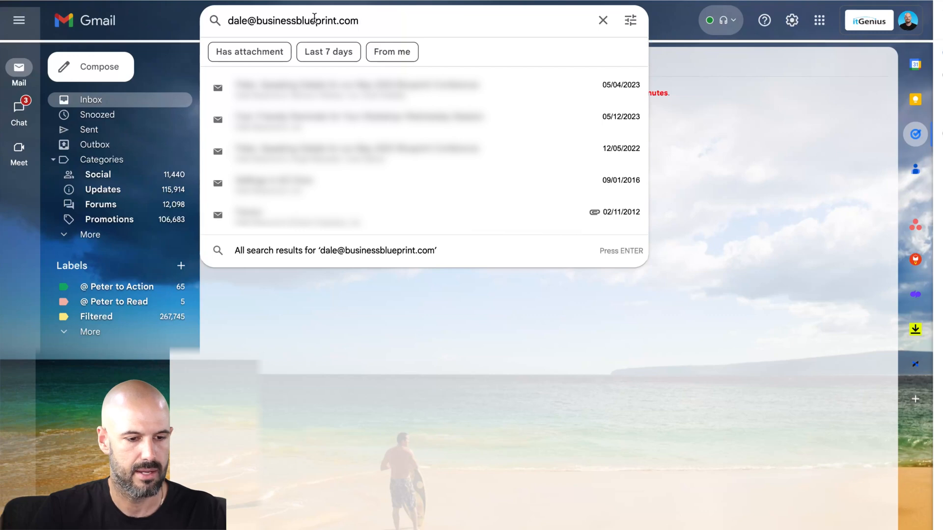
text(workshop)
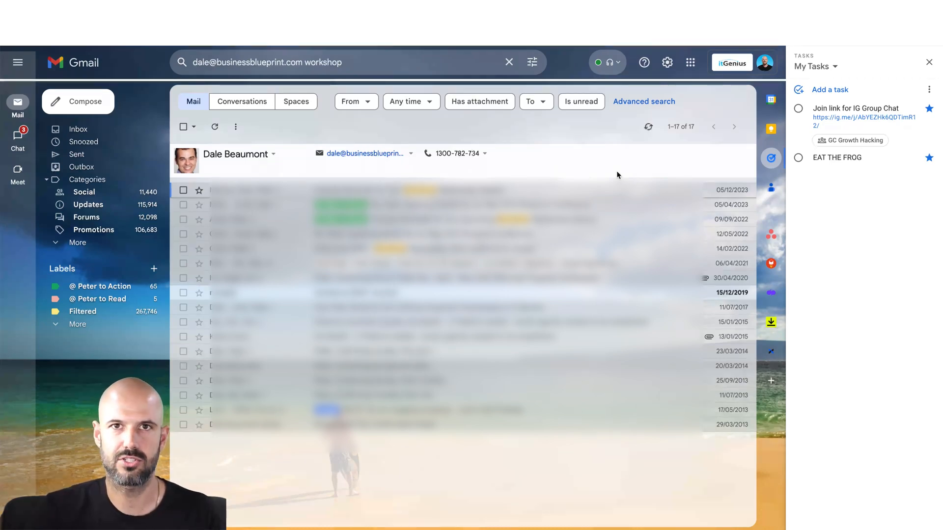
click(76, 242)
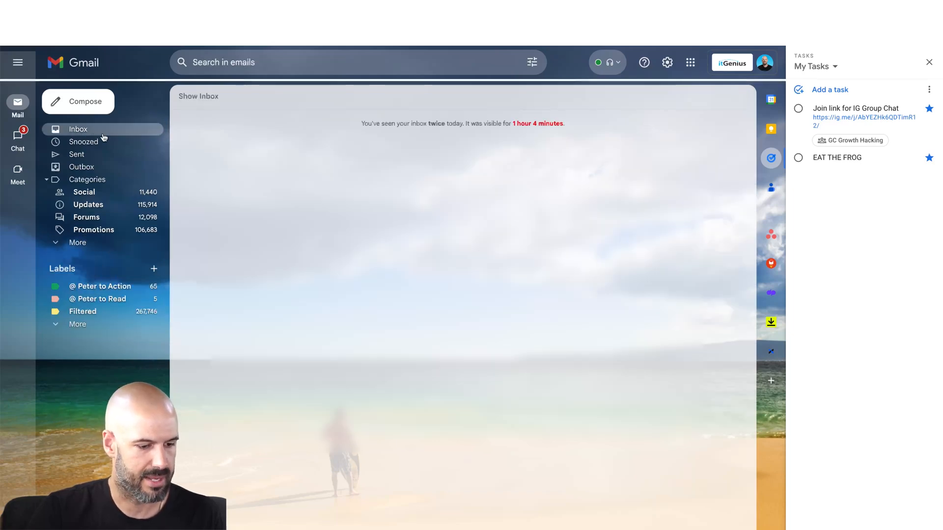
- Reveal the hidden inbox, view All Mail's 627,926 emails and the advanced search options
click(198, 96)
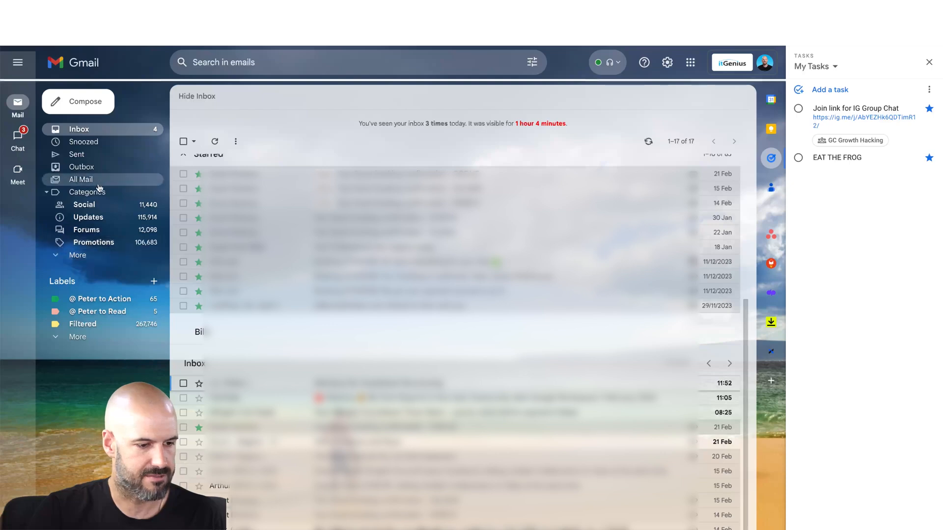
click(82, 178)
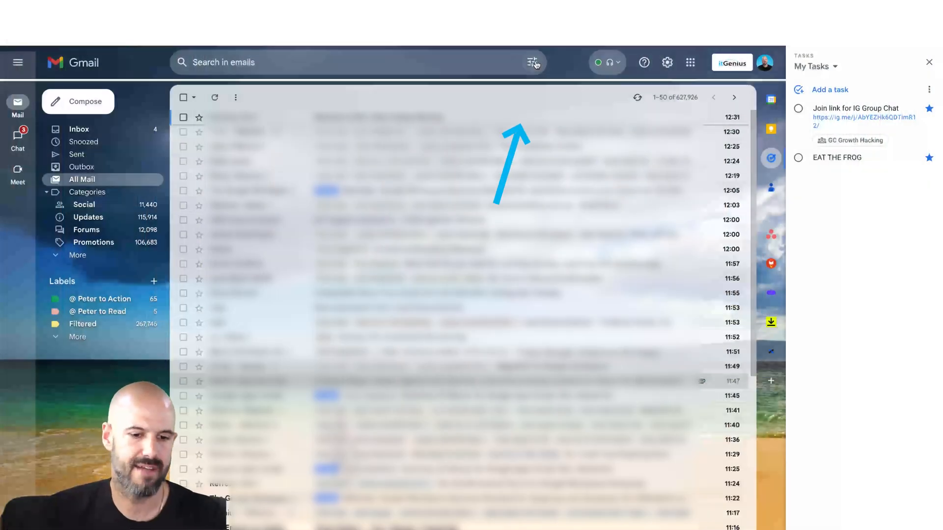
click(532, 62)
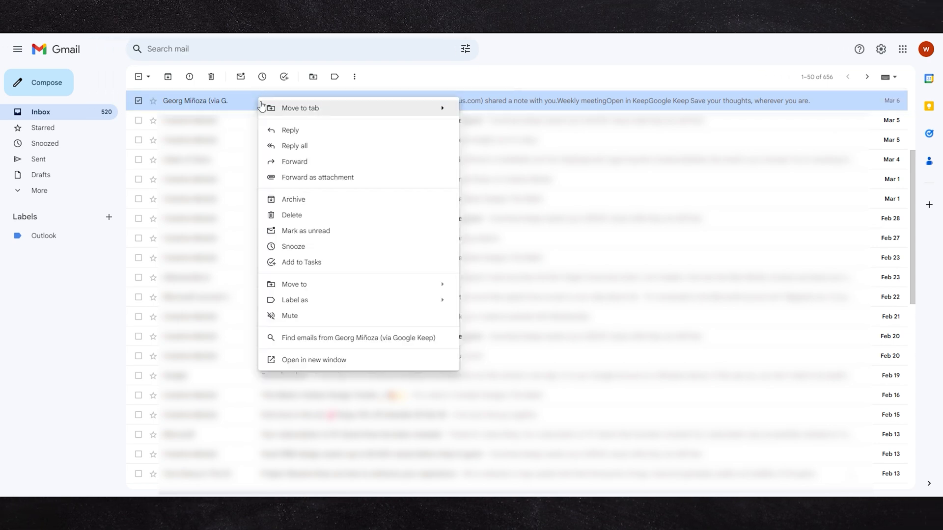
- Label the shared Keep note email with both Updates and Outlook
click(295, 300)
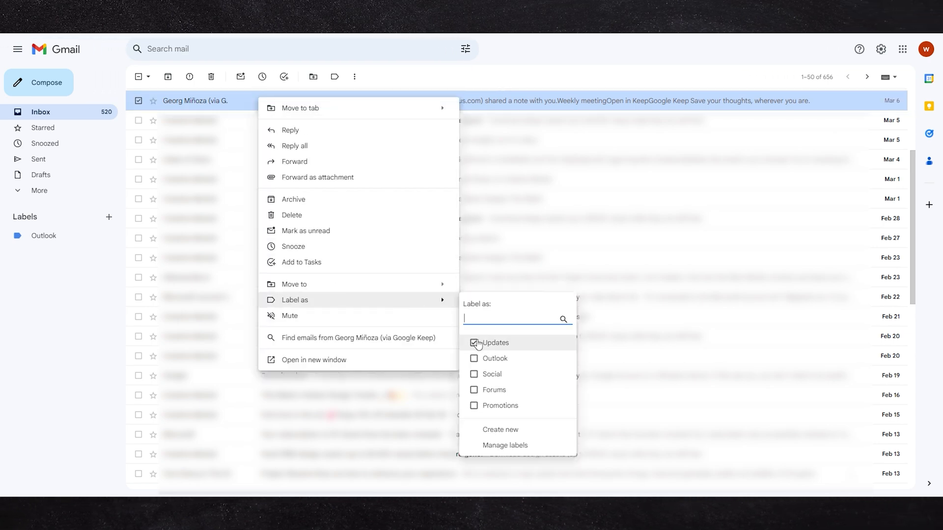
click(473, 358)
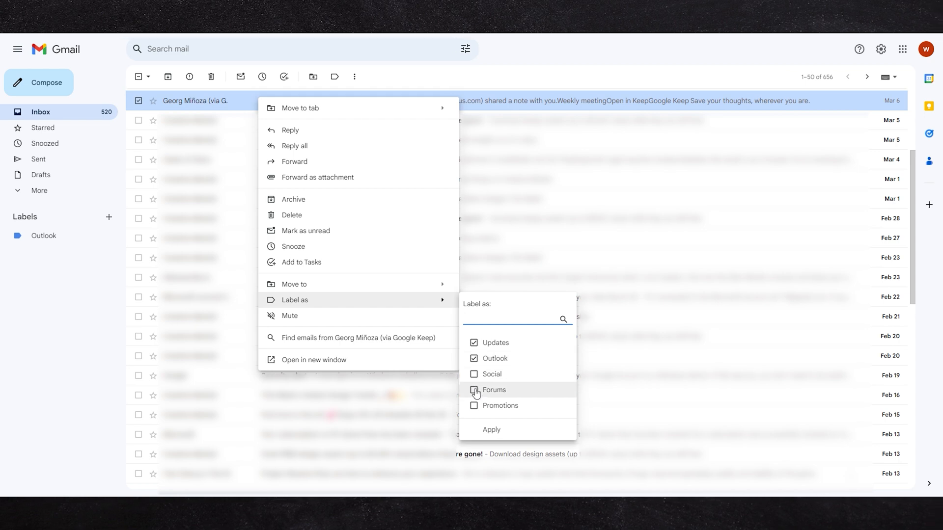